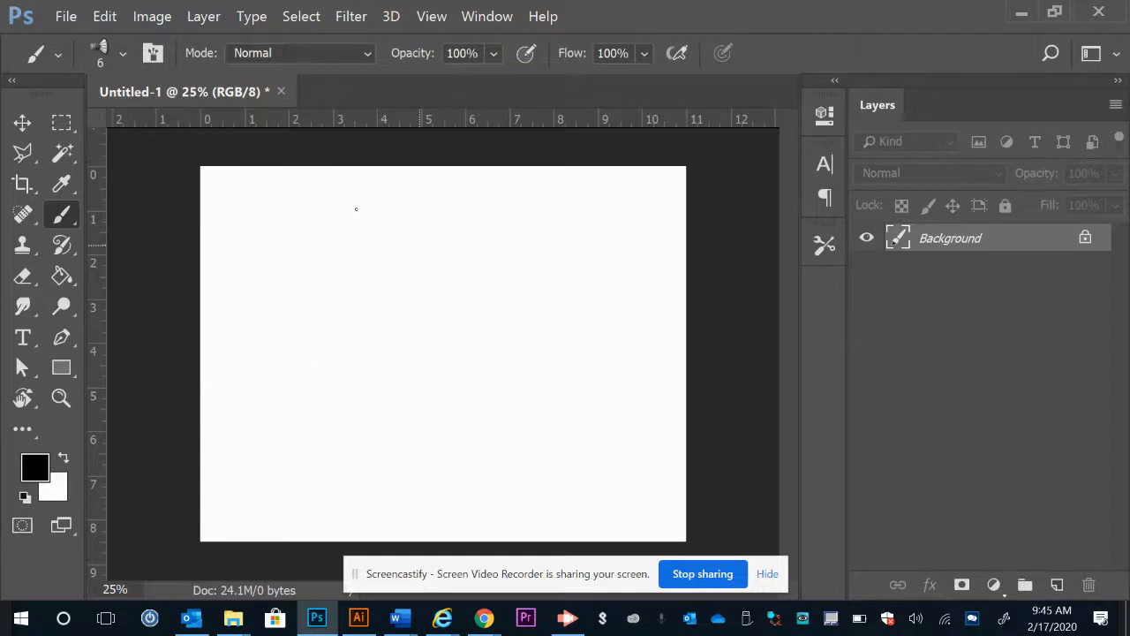
Step: Fill the top third of the canvas with light blue #56d1e3 using a rectangular selection
{"action": "left_click", "coordinate": [60, 122]}
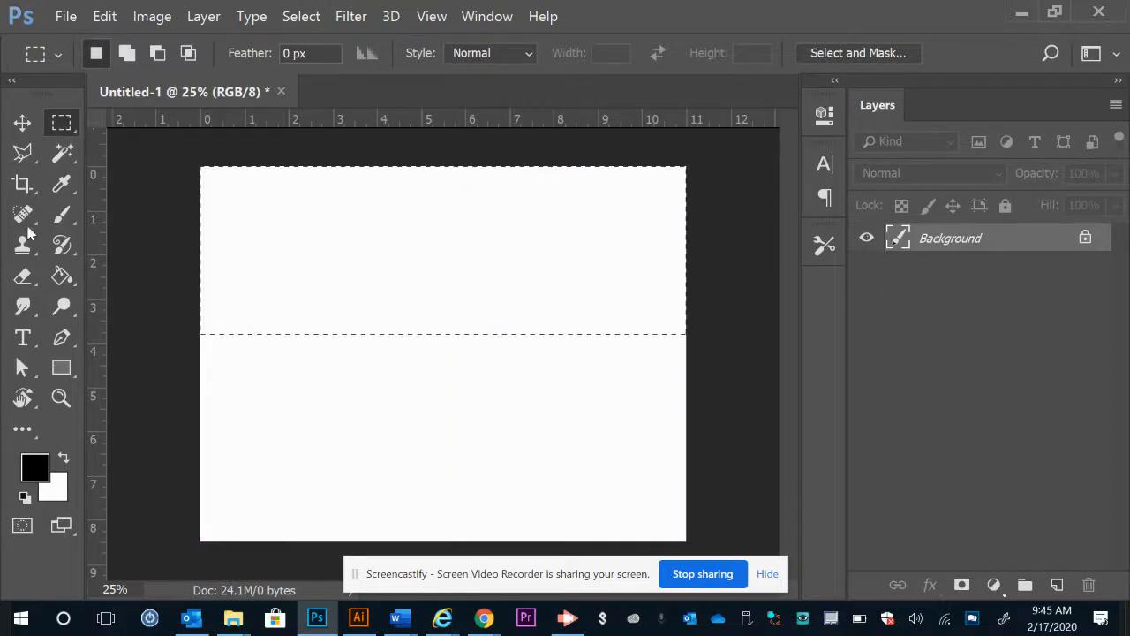
{"action": "left_click", "coordinate": [35, 466]}
{"action": "type", "text": "56d1e3"}
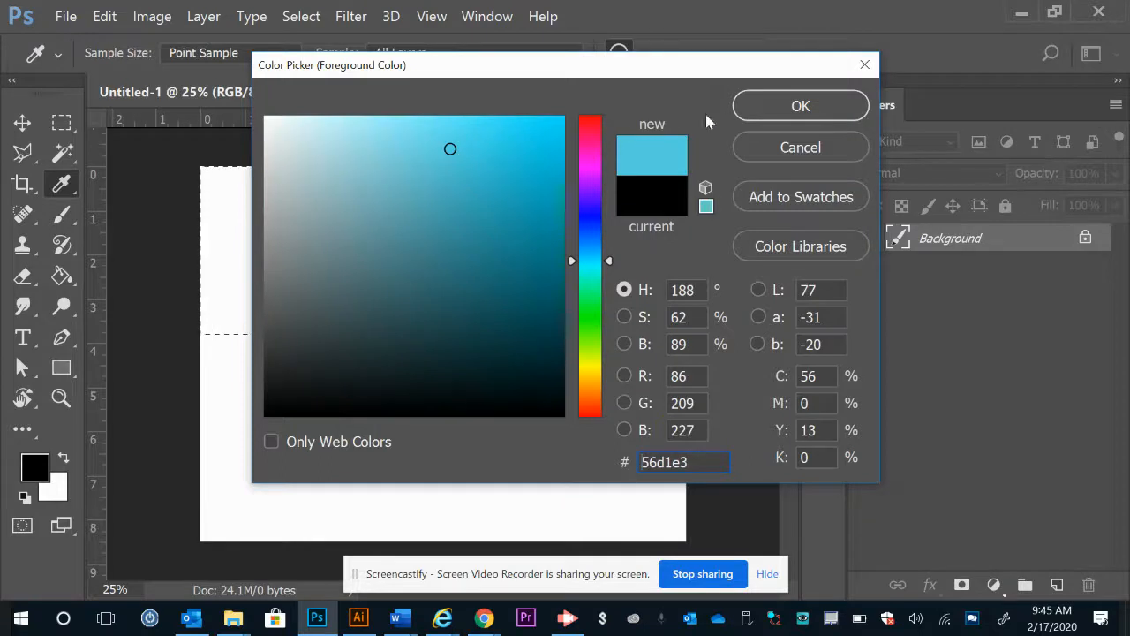
{"action": "left_click", "coordinate": [800, 106]}
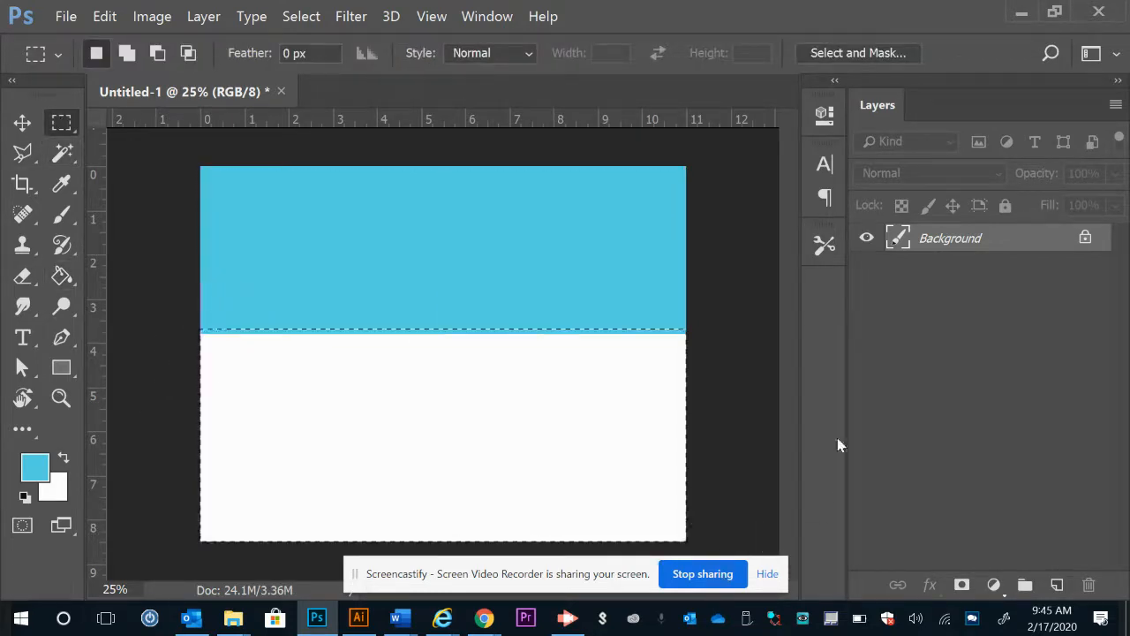
Step: Choose green #40c158 and Paint Bucket the lower area as ground
{"action": "left_click", "coordinate": [35, 467]}
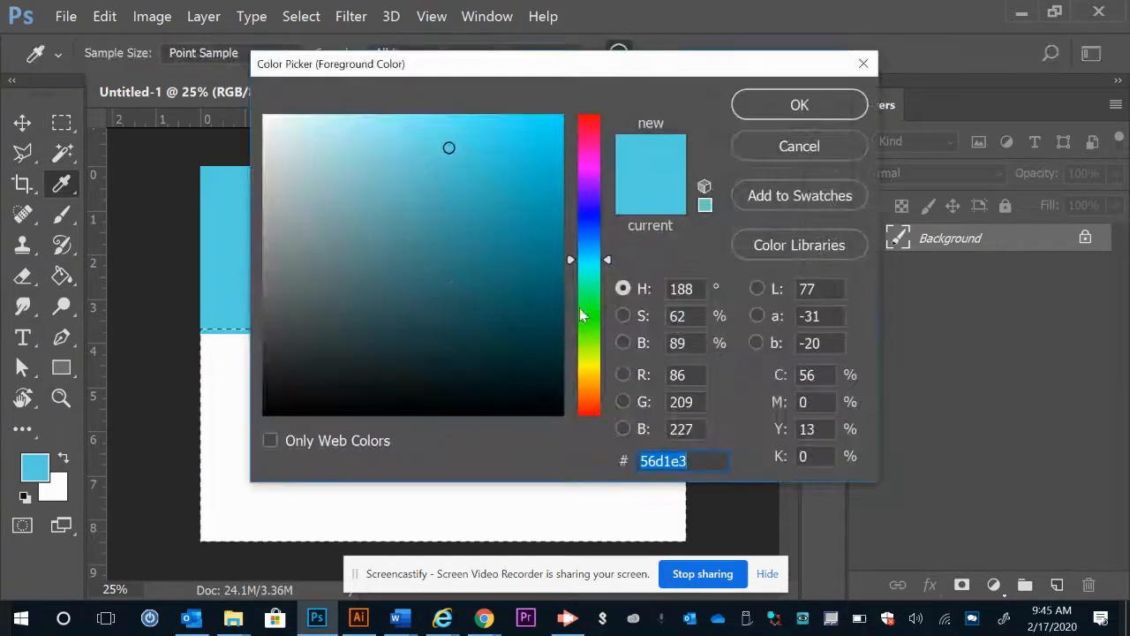
{"action": "left_click", "coordinate": [482, 187]}
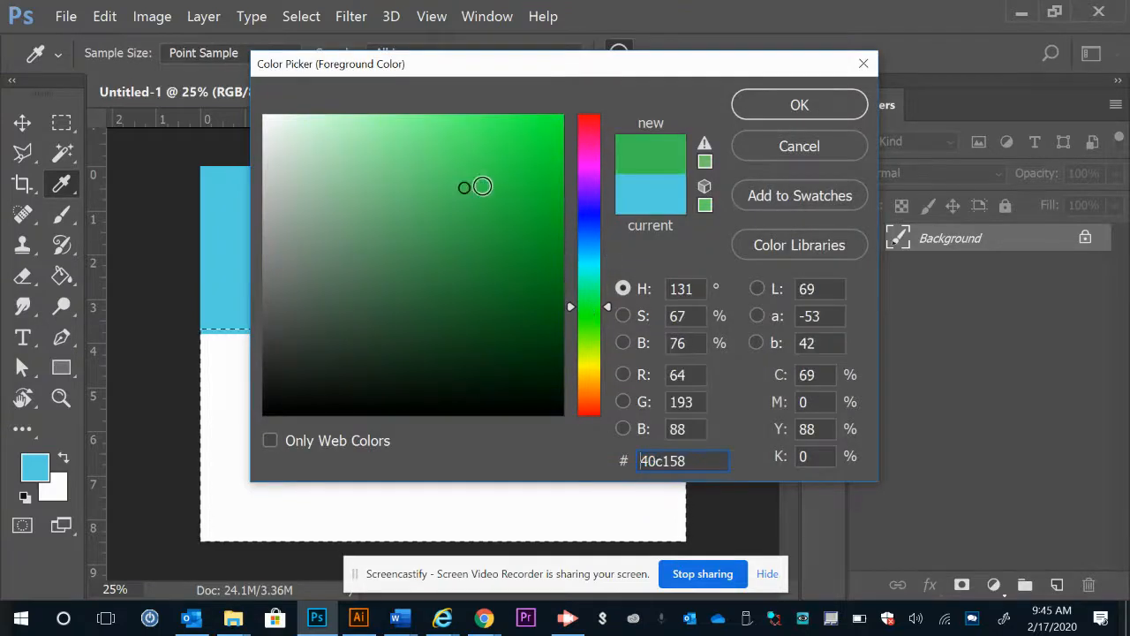
{"action": "left_click", "coordinate": [798, 105]}
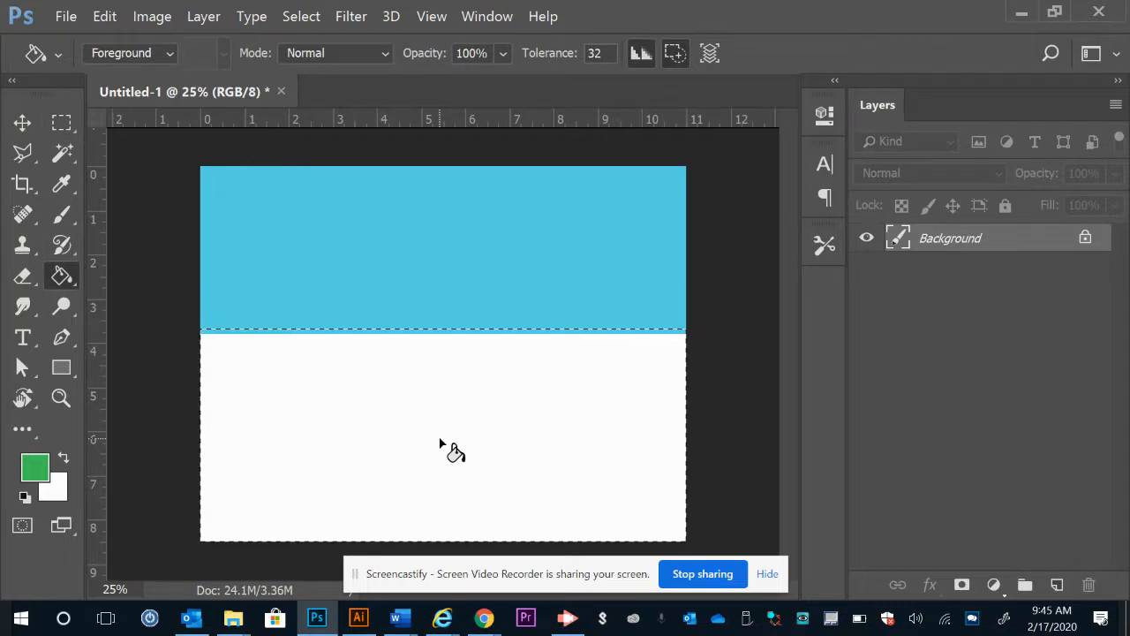
{"action": "left_click", "coordinate": [335, 353]}
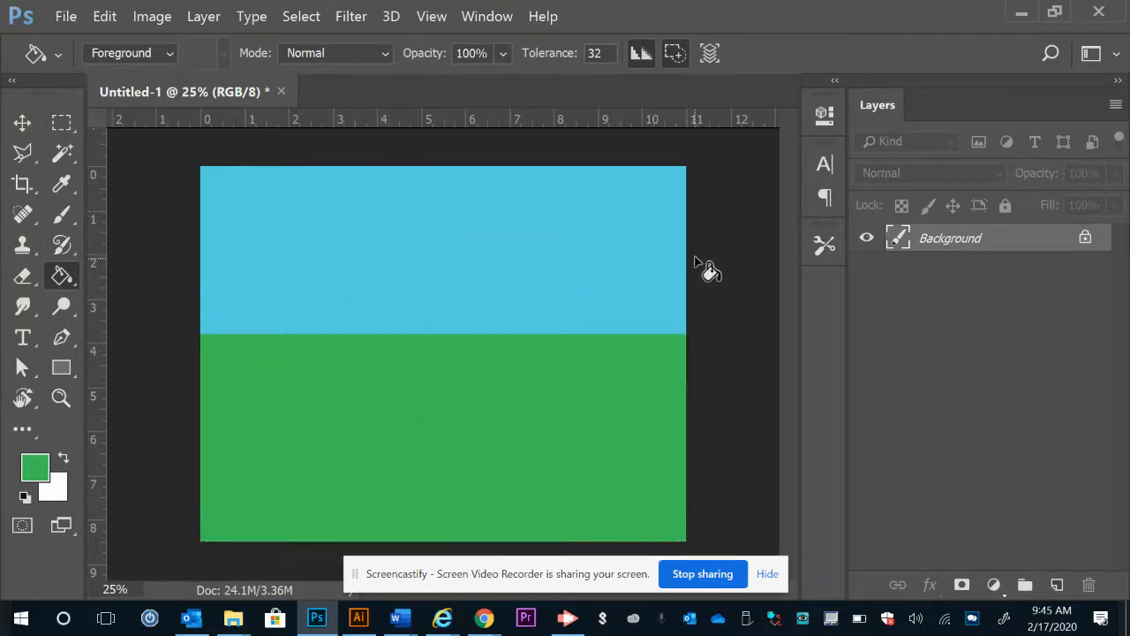
{"action": "mouse_move", "coordinate": [483, 619]}
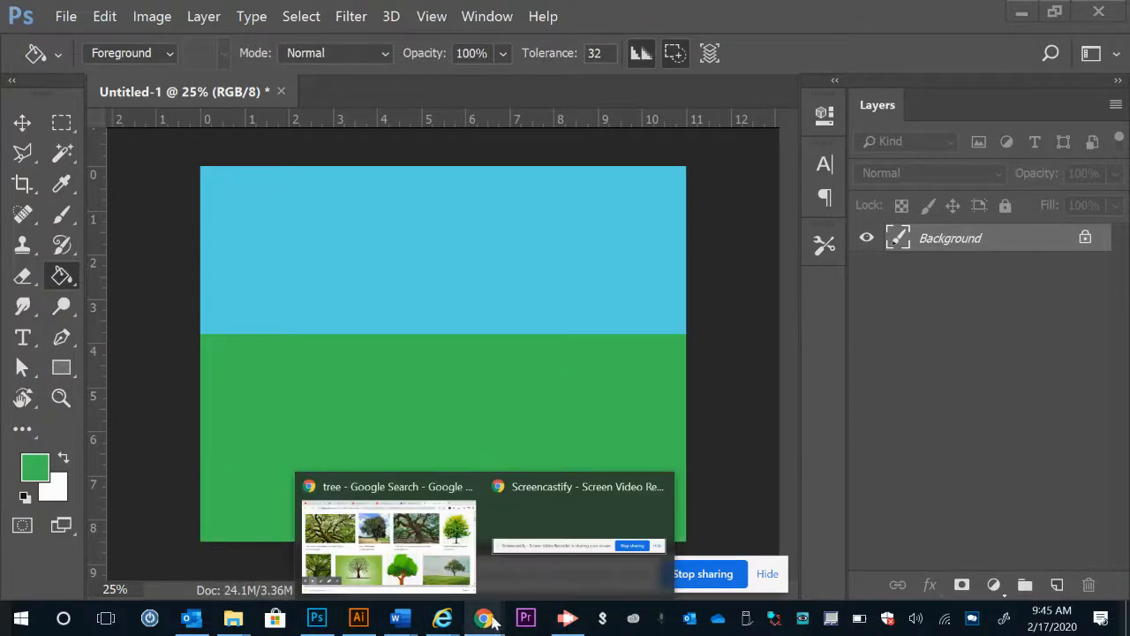
Step: Locate the cartoon Tree PNG Clip Art in the tree results, preview it and copy the image
{"action": "left_click", "coordinate": [483, 619]}
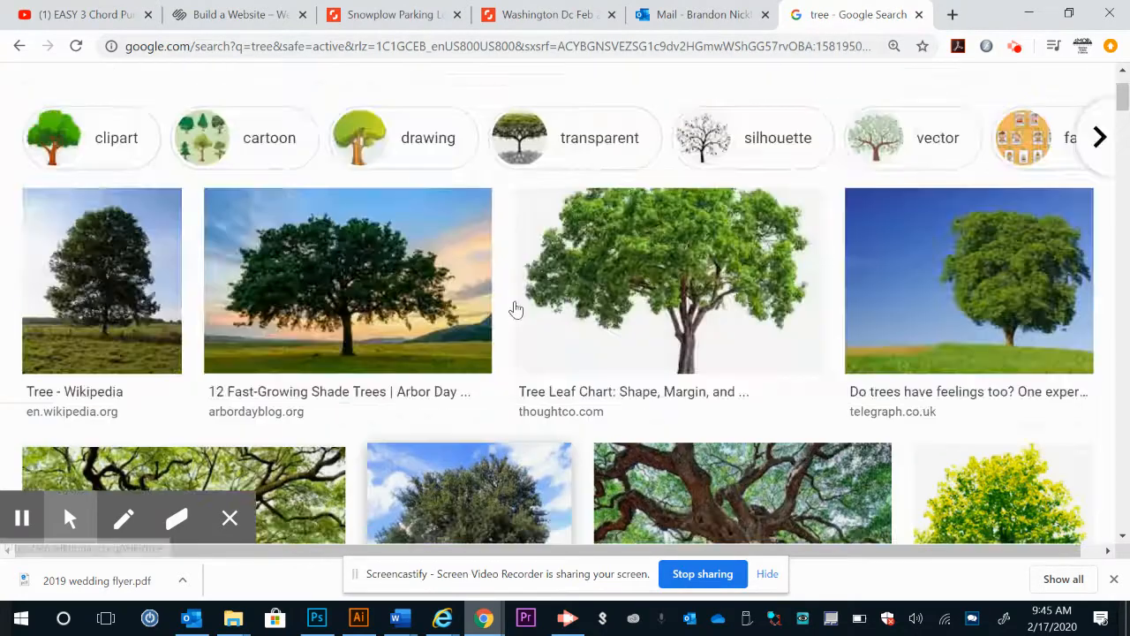
{"action": "scroll", "scroll_direction": "down", "scroll_amount": 3}
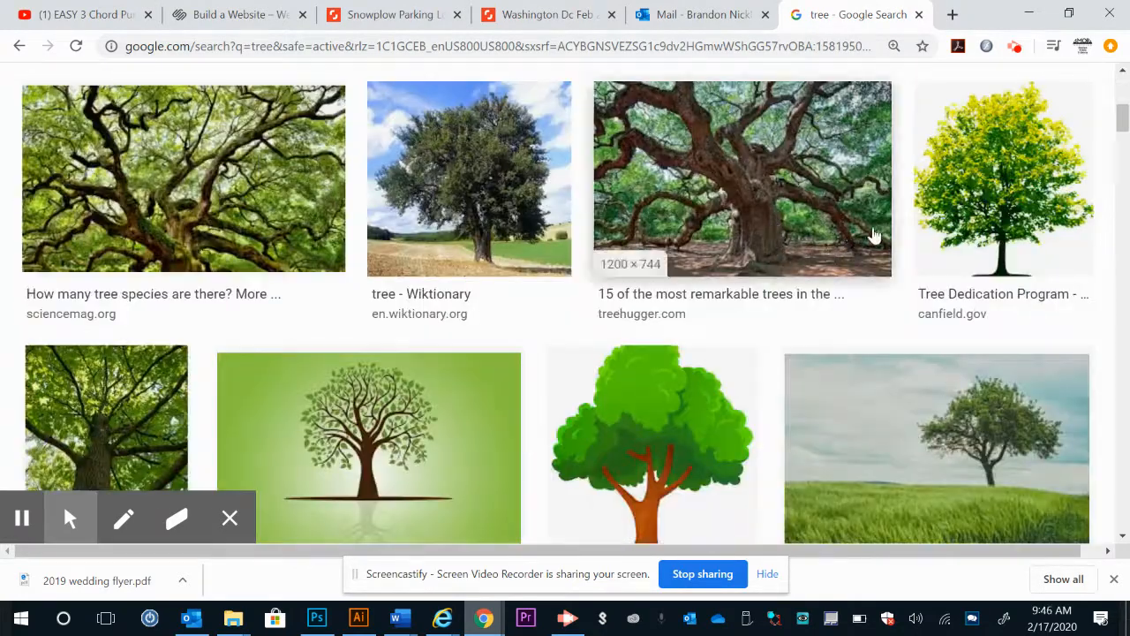
{"action": "left_click", "coordinate": [1003, 179]}
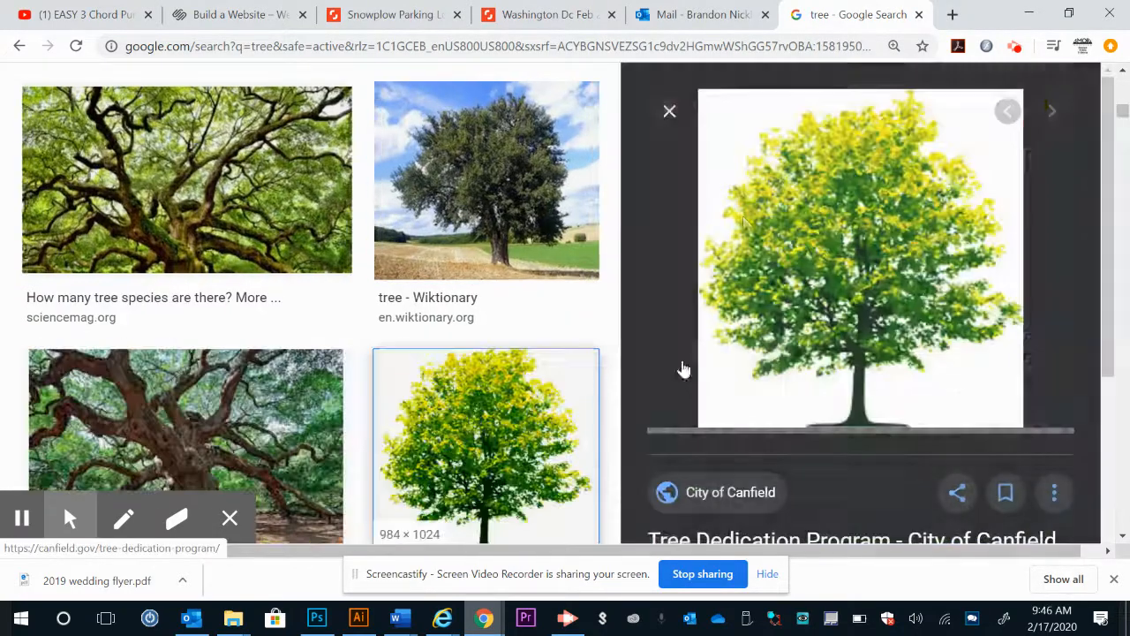
{"action": "scroll", "scroll_direction": "down", "scroll_amount": 3}
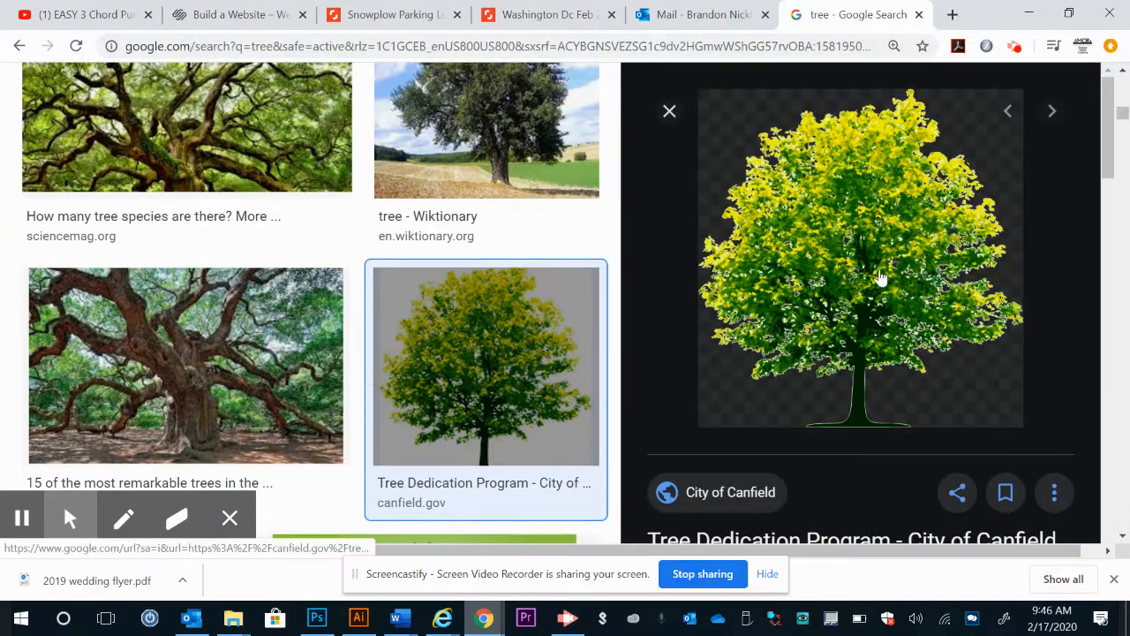
{"action": "scroll", "scroll_direction": "down", "scroll_amount": 3}
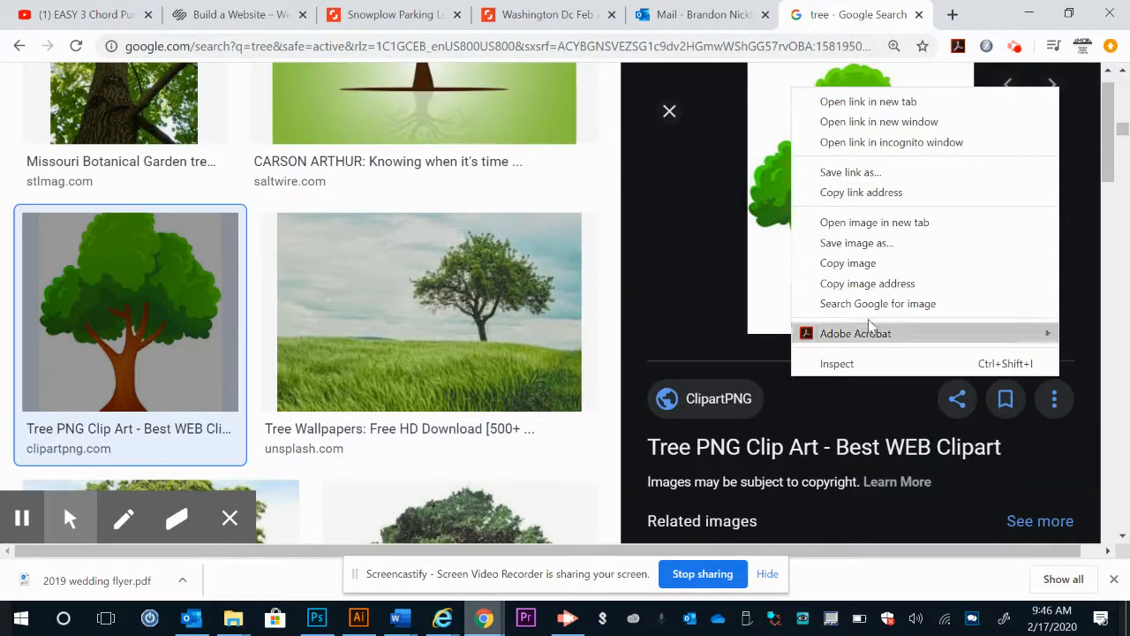
{"action": "left_click", "coordinate": [297, 272]}
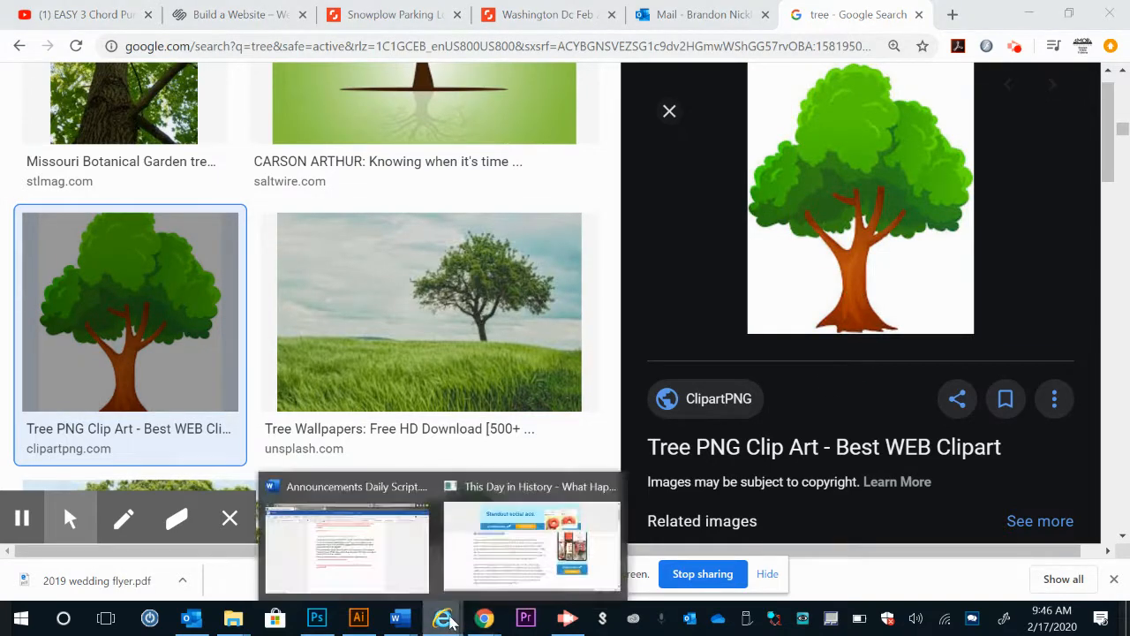
Step: Paste the cartoon tree into the landscape and scale it up with Free Transform
{"action": "left_click", "coordinate": [316, 618]}
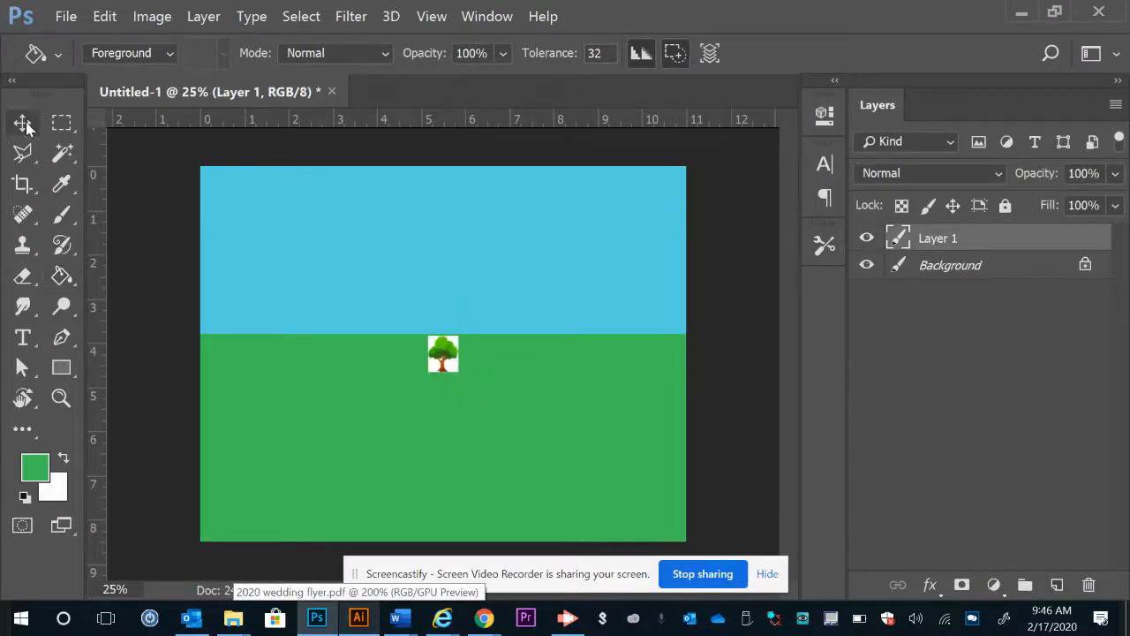
{"action": "left_click", "coordinate": [21, 121]}
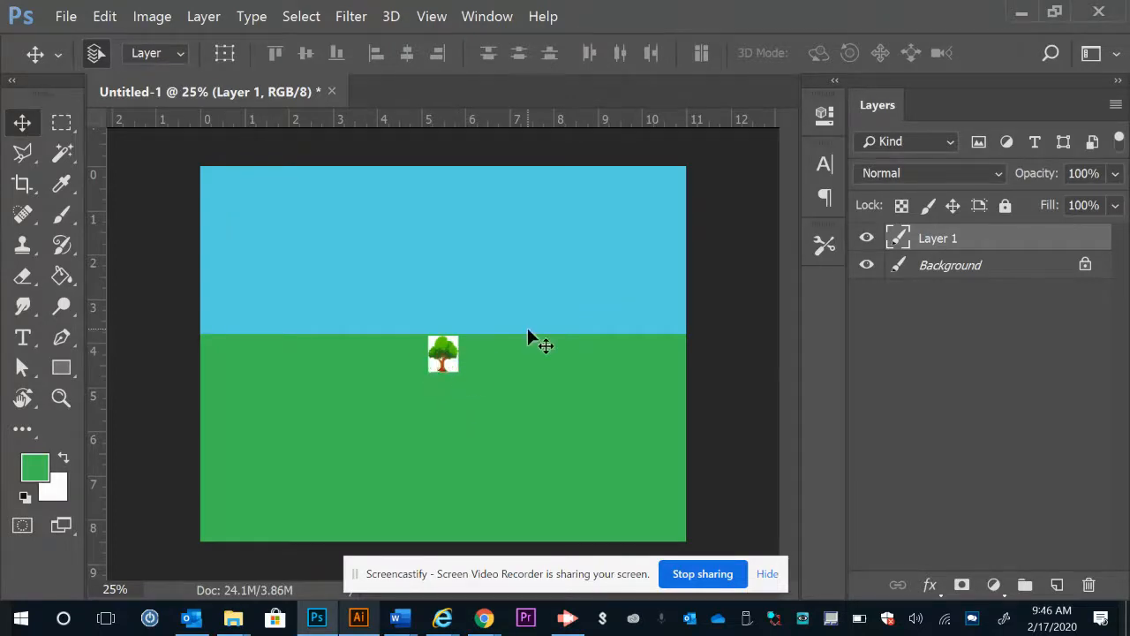
{"action": "mouse_move", "coordinate": [468, 397]}
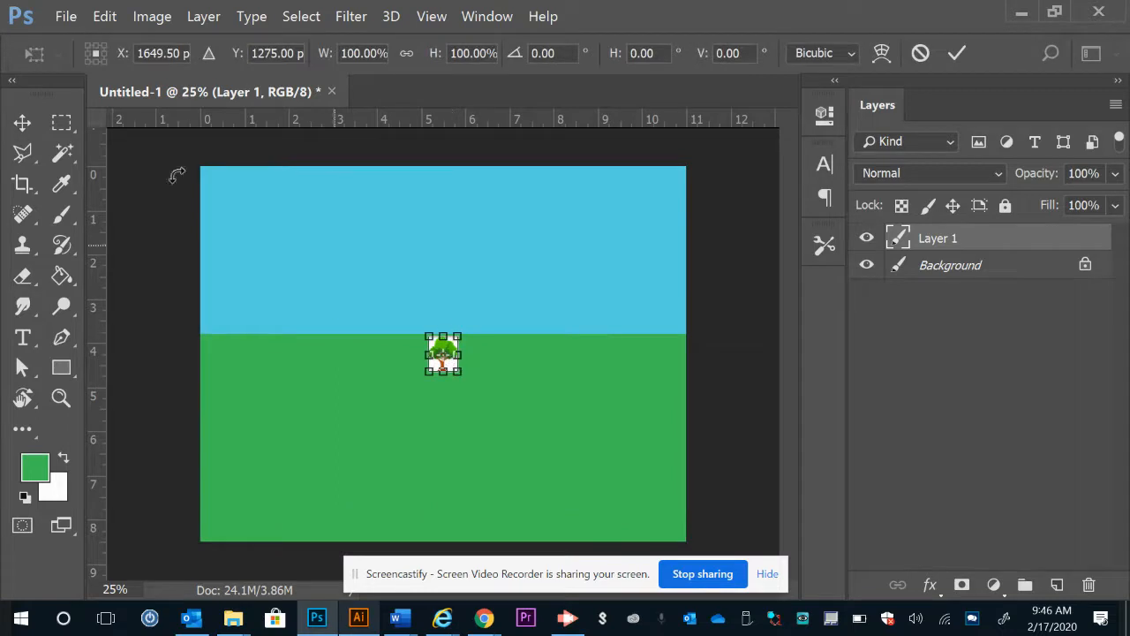
{"action": "left_click", "coordinate": [104, 16]}
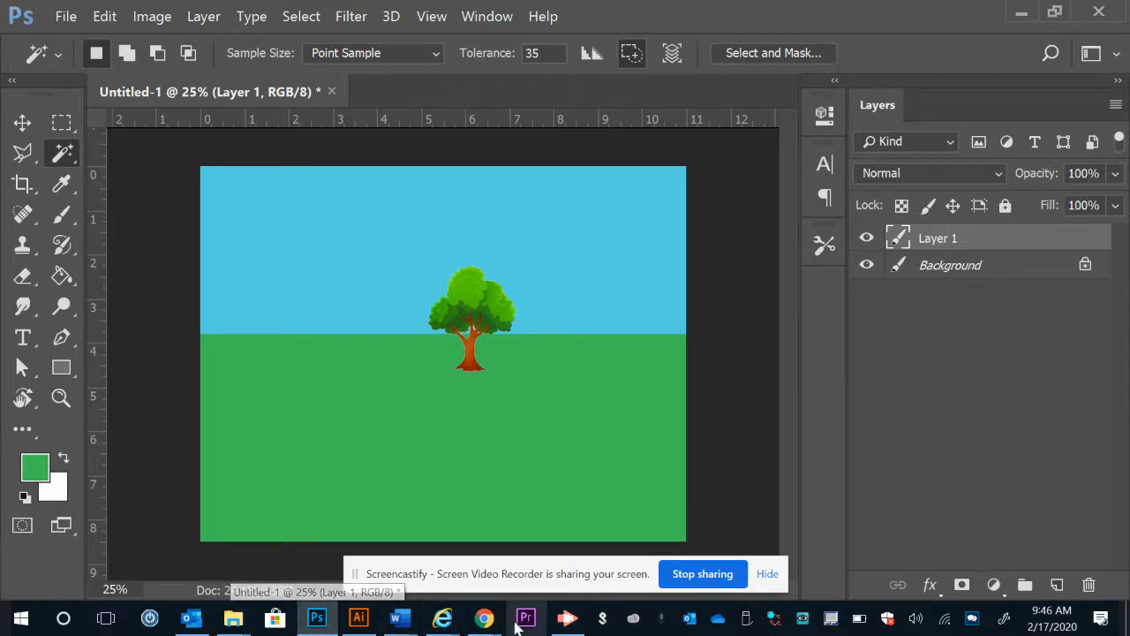
Step: Open the Arbor Day old-tree photo in the results and copy it for pasting into Photoshop
{"action": "left_click", "coordinate": [484, 618]}
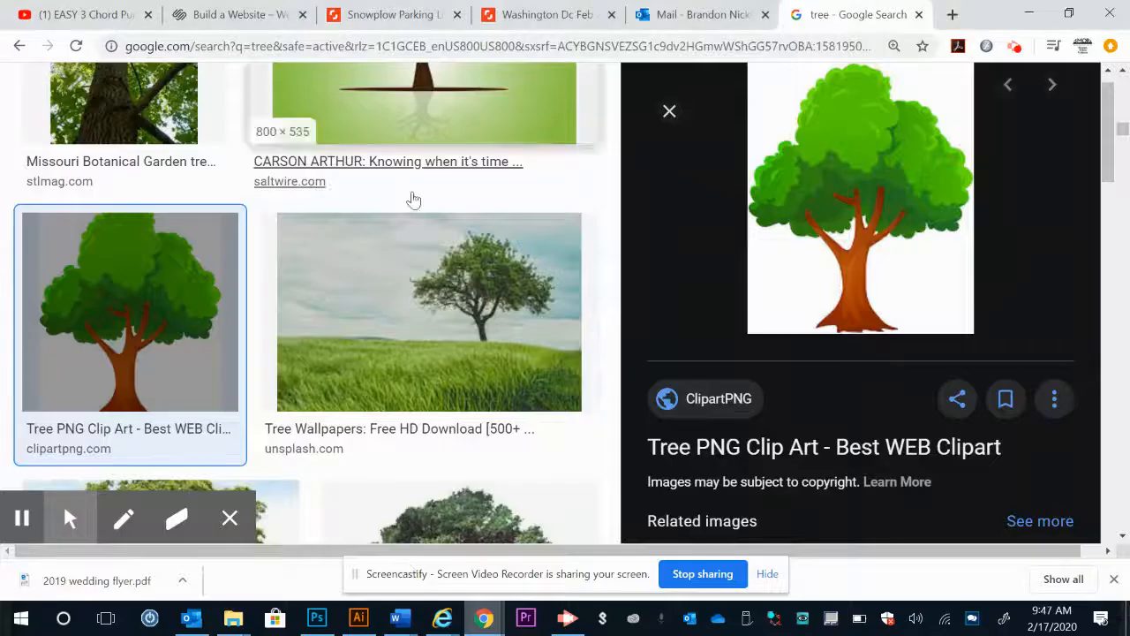
{"action": "scroll", "scroll_direction": "down", "scroll_amount": 3}
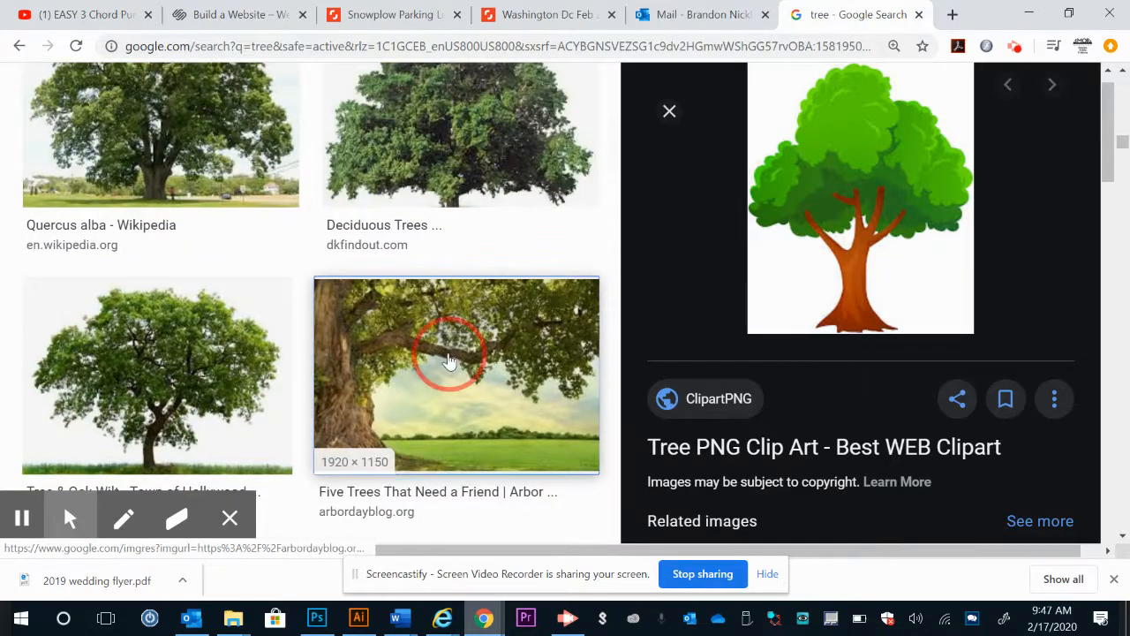
{"action": "left_click", "coordinate": [456, 375]}
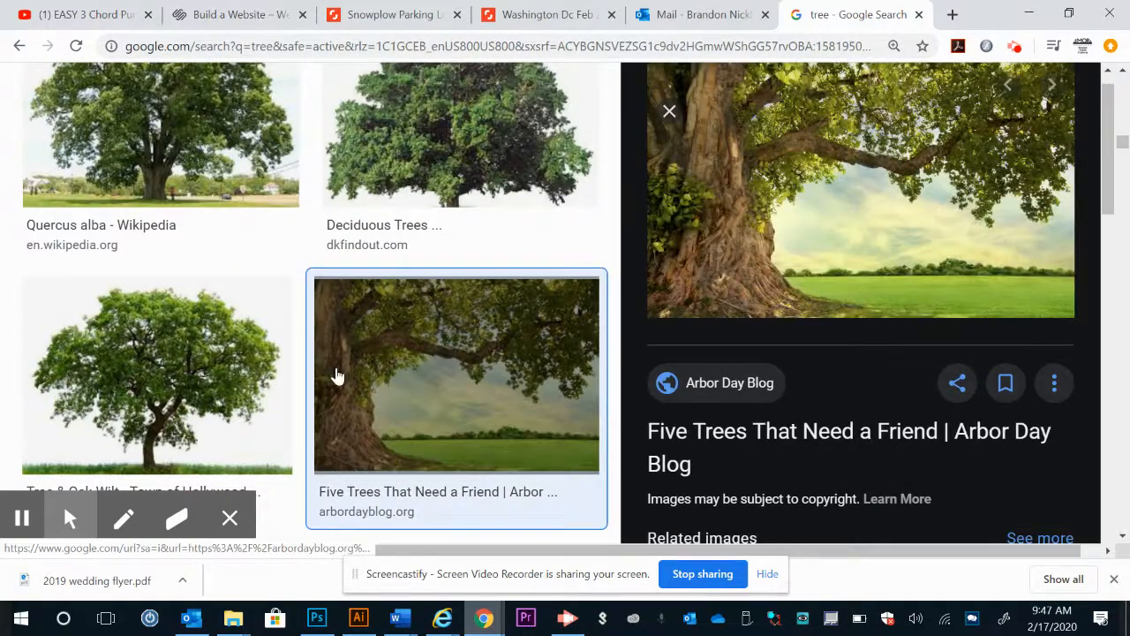
{"action": "right_click", "coordinate": [862, 190]}
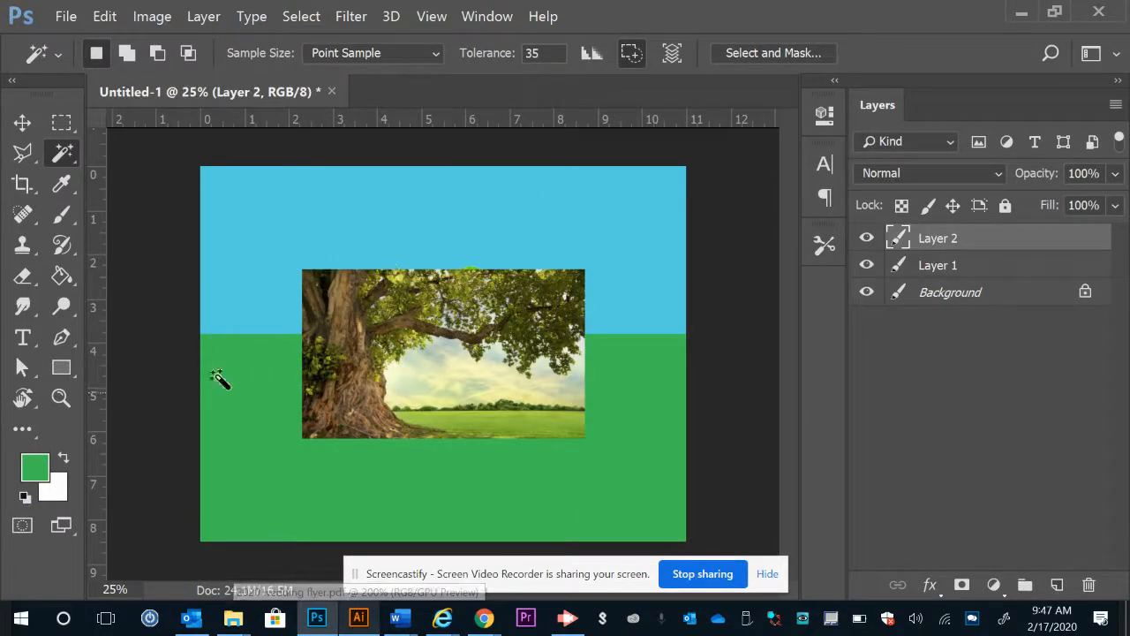
Step: Free Transform Layer 2, stretching the tree photo beyond the canvas edges to cover it fully
{"action": "left_click", "coordinate": [21, 124]}
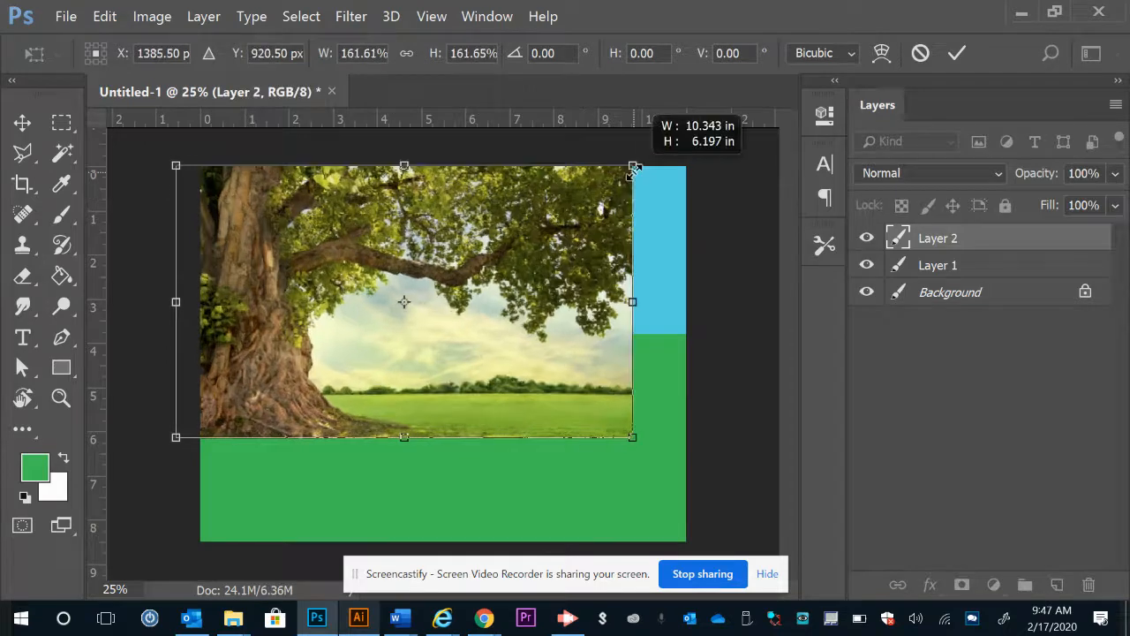
{"action": "left_click_drag", "start_coordinate": [634, 168], "coordinate": [680, 135]}
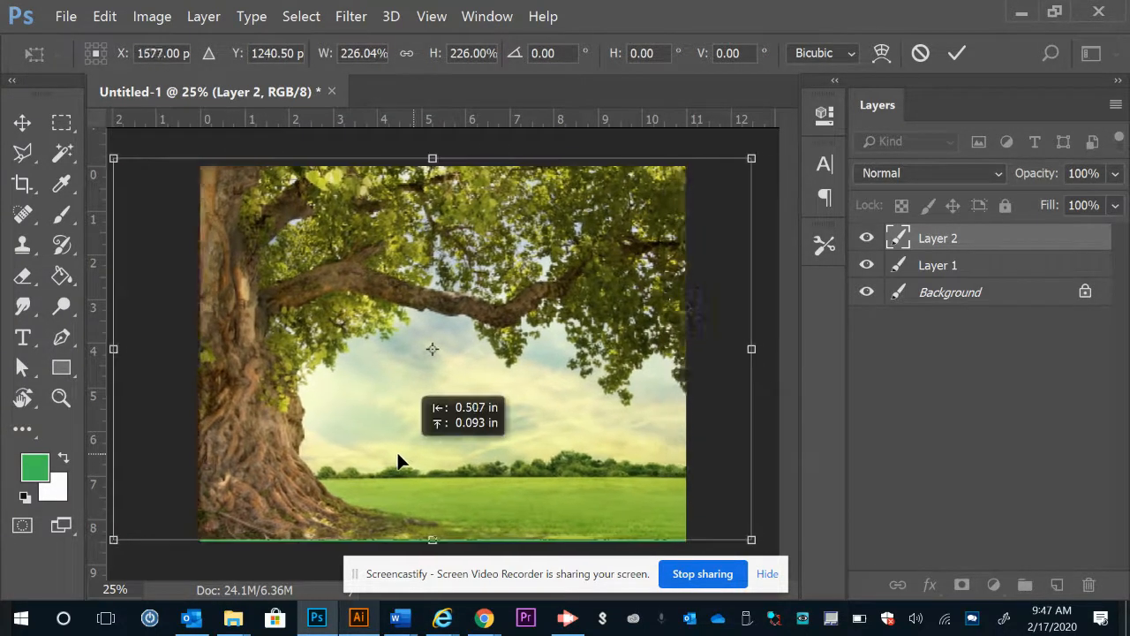
{"action": "left_click_drag", "start_coordinate": [433, 350], "coordinate": [406, 353]}
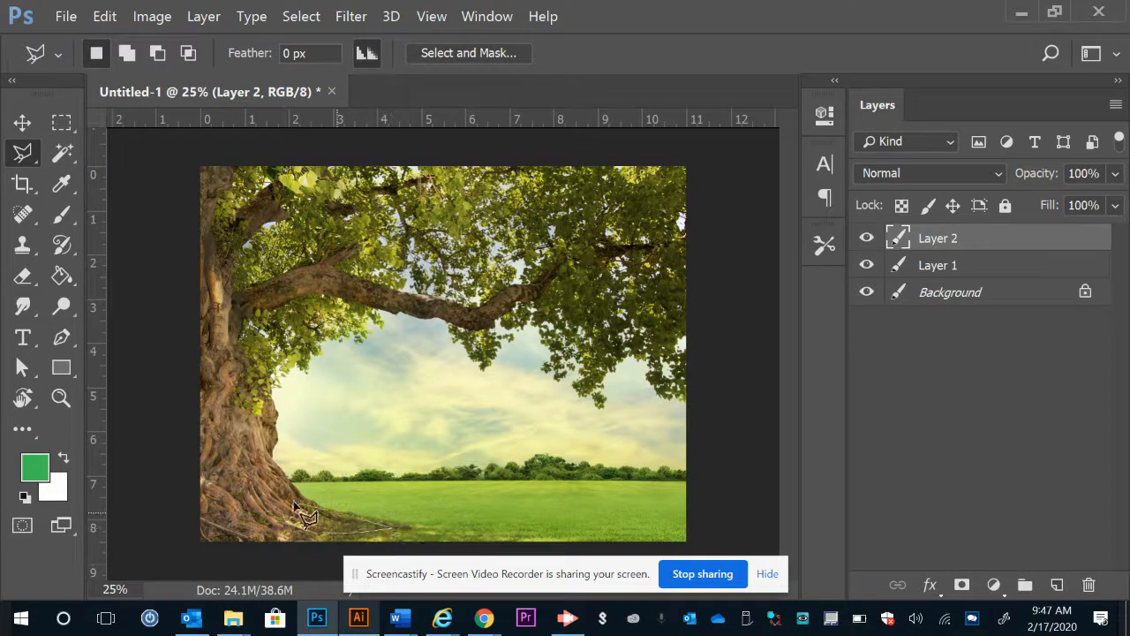
{"action": "mouse_move", "coordinate": [283, 474]}
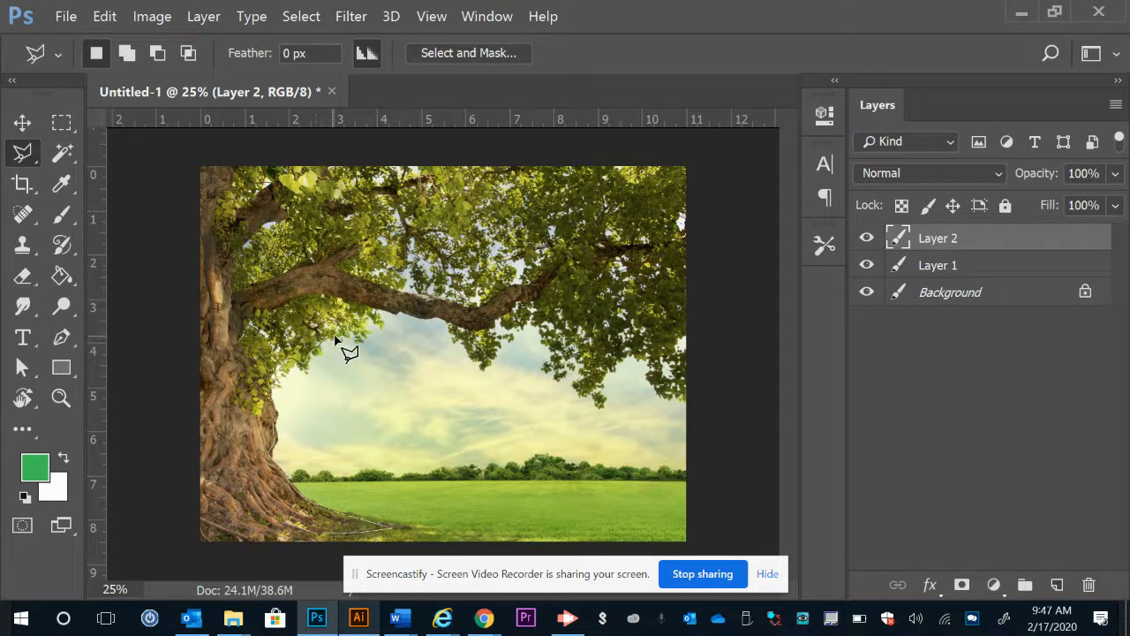
{"action": "mouse_move", "coordinate": [380, 349]}
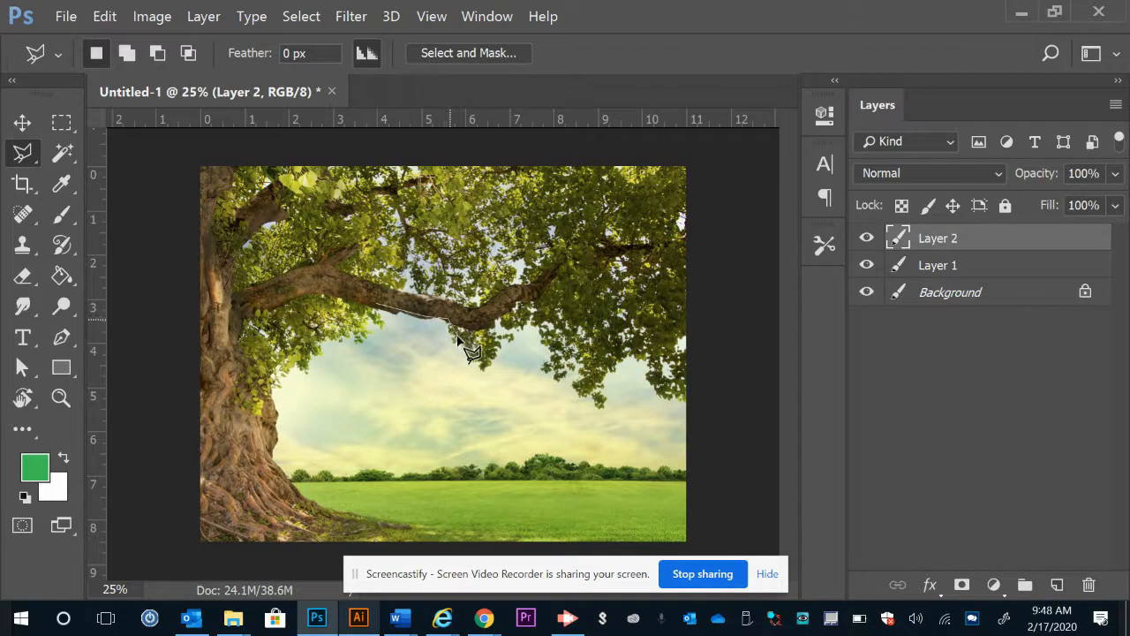
{"action": "mouse_move", "coordinate": [494, 385]}
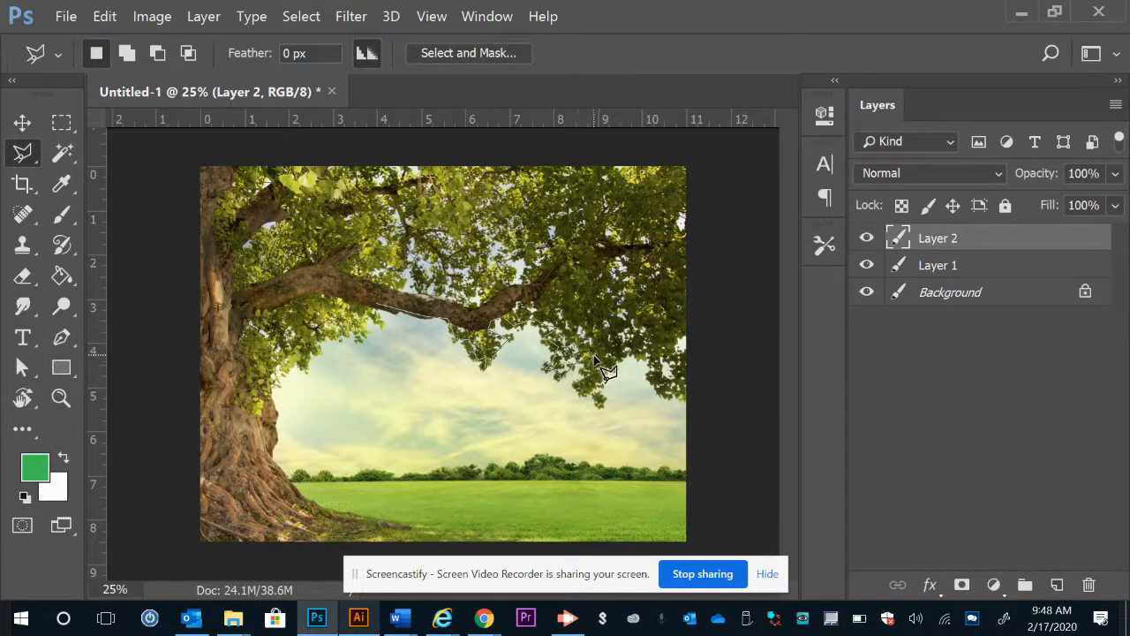
{"action": "mouse_move", "coordinate": [604, 402]}
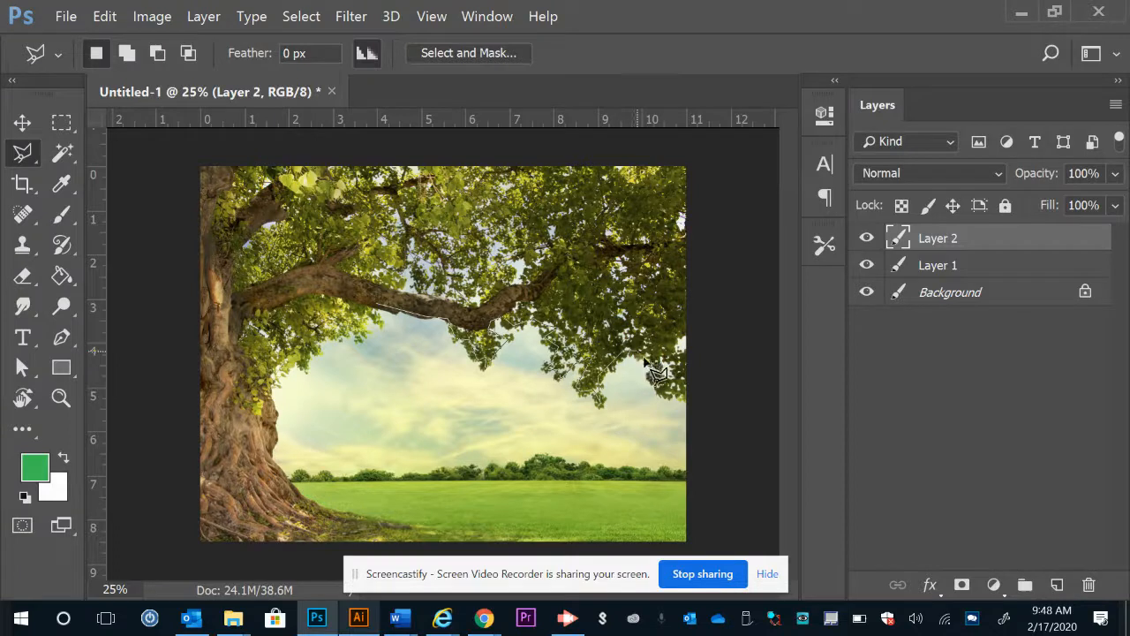
{"action": "mouse_move", "coordinate": [703, 410]}
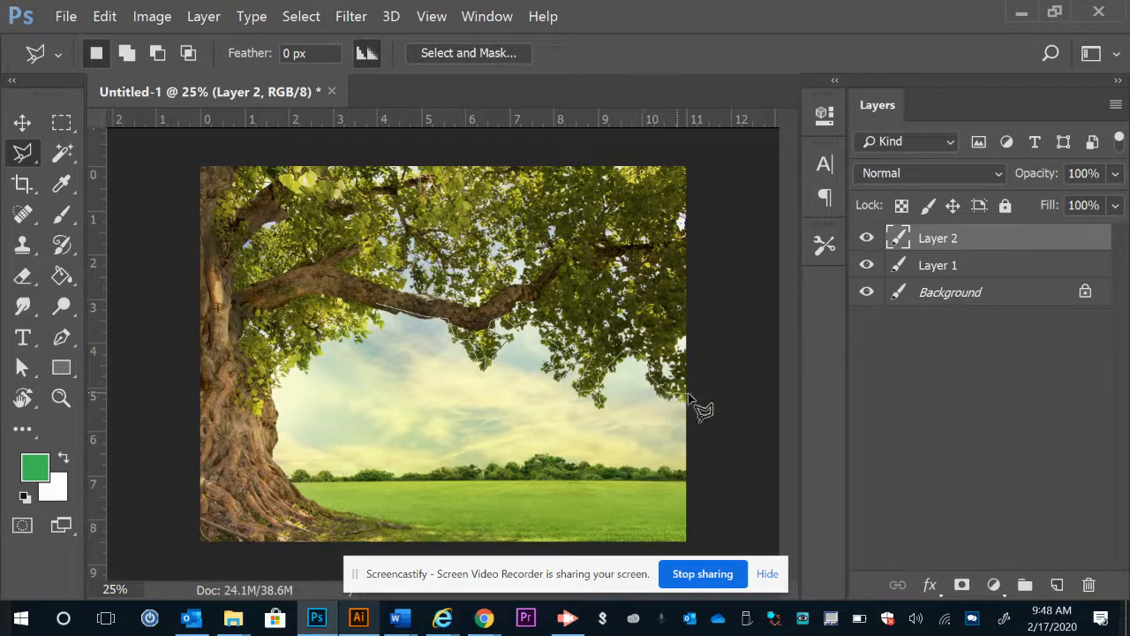
{"action": "mouse_move", "coordinate": [697, 562]}
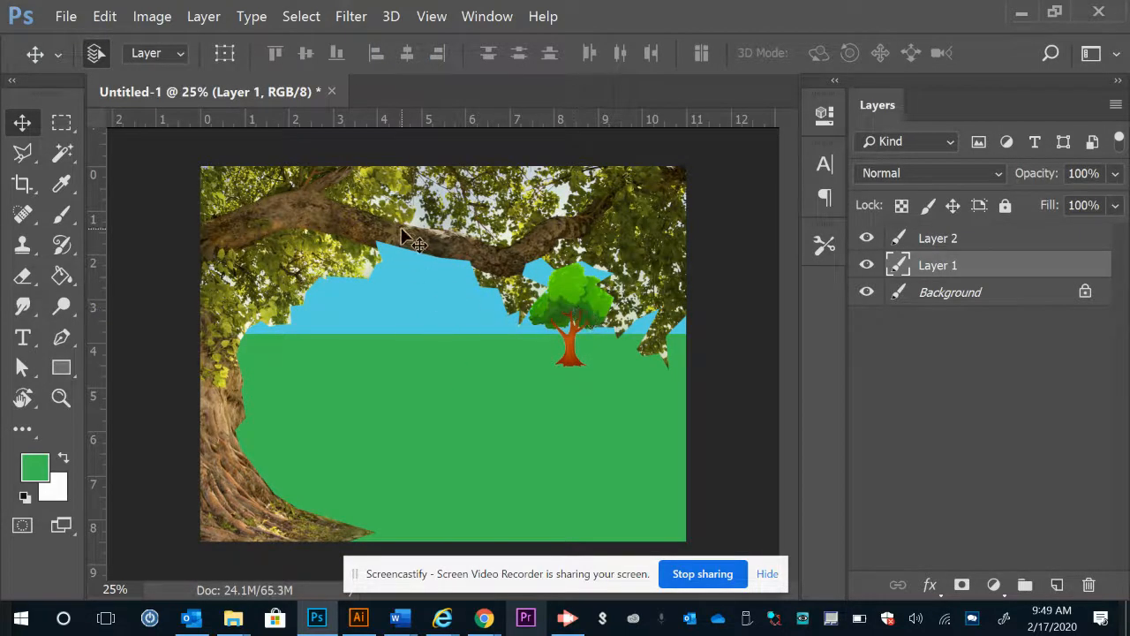
Step: Select Layer 2 to Magic Wand and delete the remaining sky patches in the foliage
{"action": "left_click", "coordinate": [938, 237]}
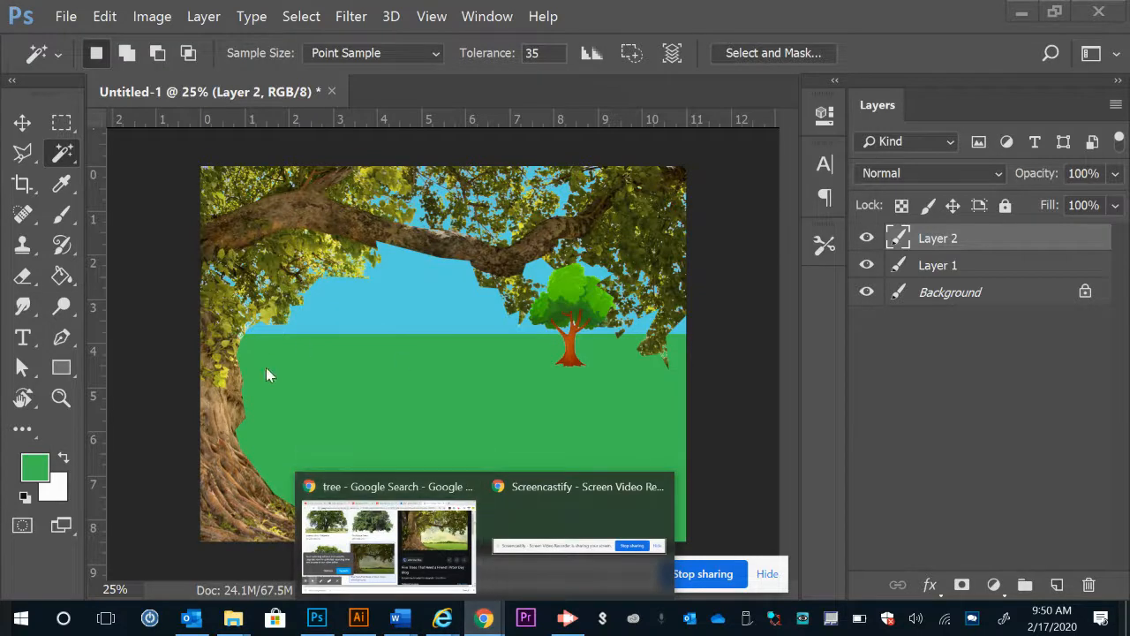
{"action": "mouse_move", "coordinate": [424, 256]}
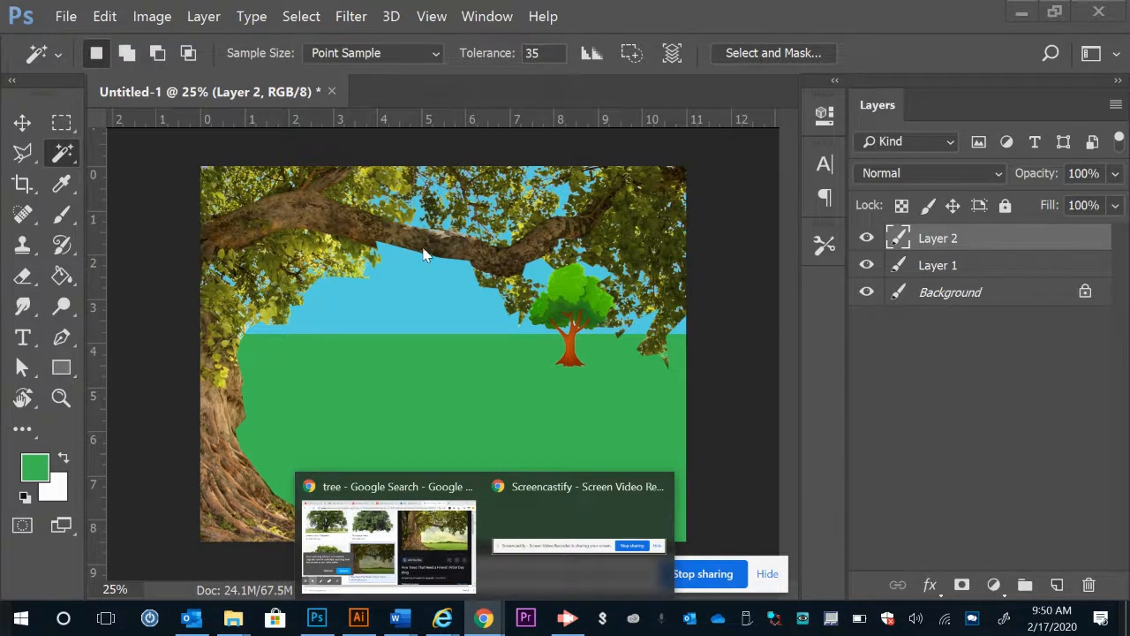